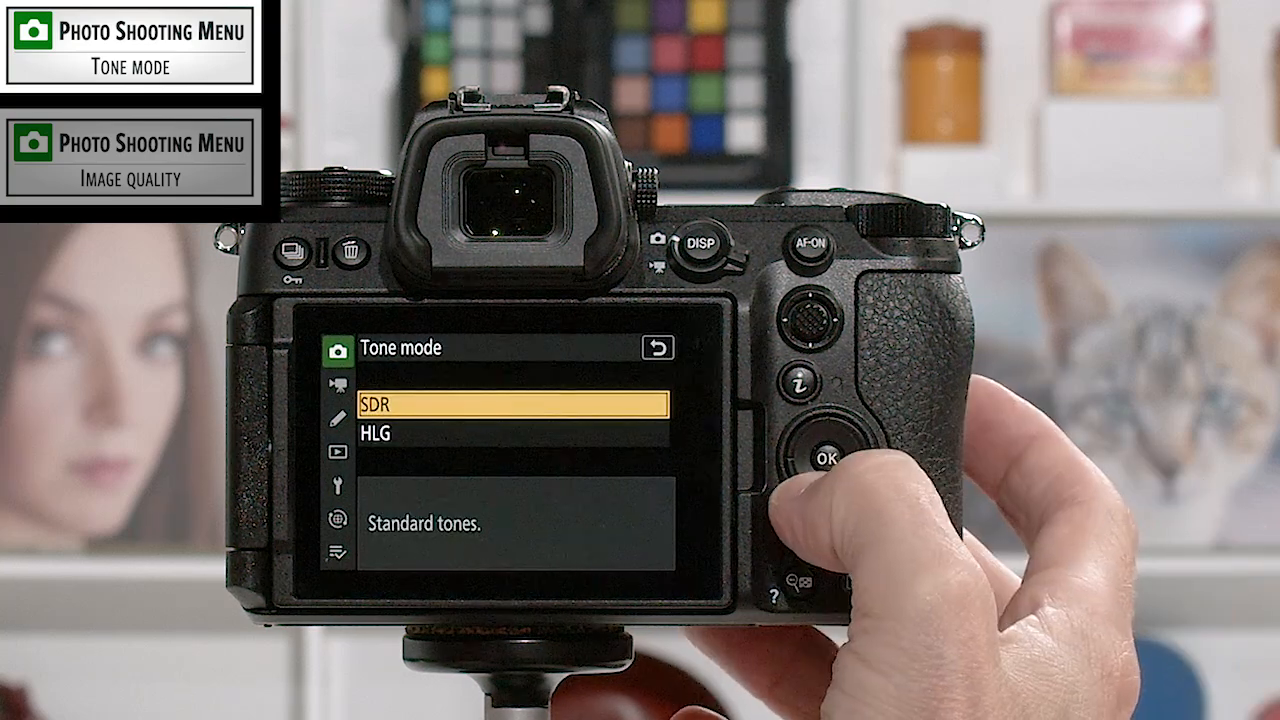
Step: Set Tone mode to HLG and bring up the Image quality choices
key(Down)
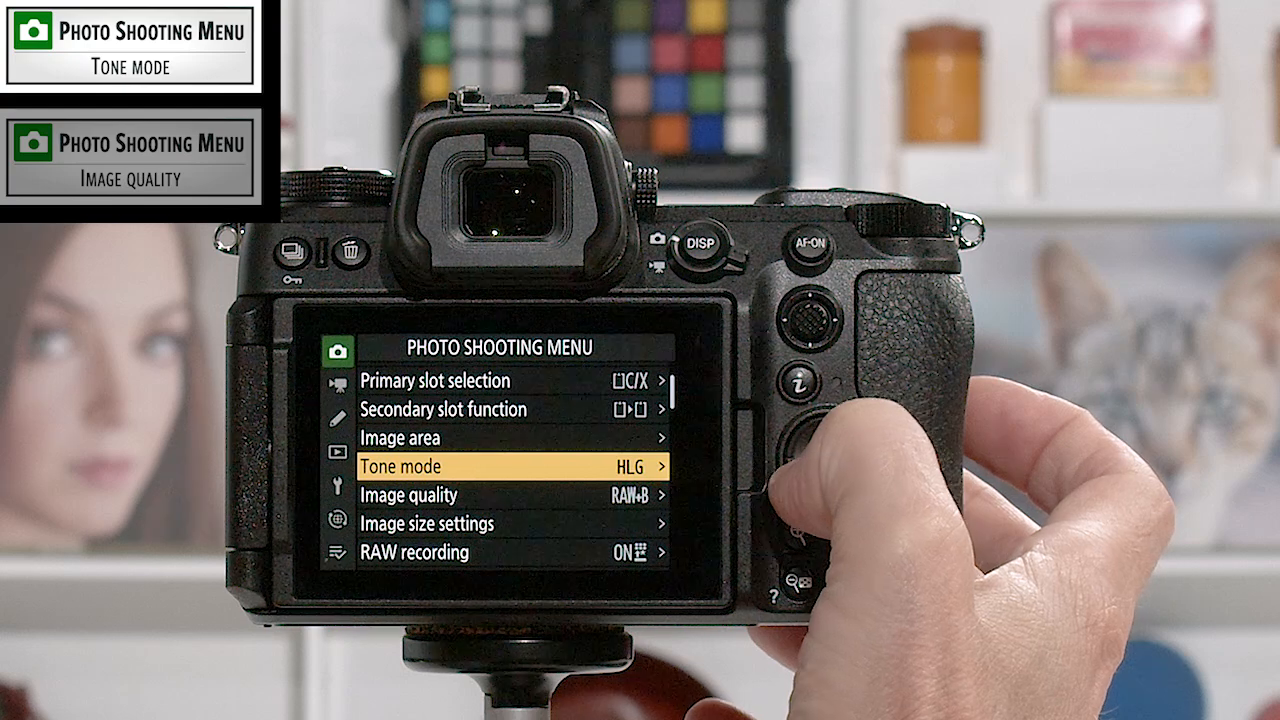
key(Down)
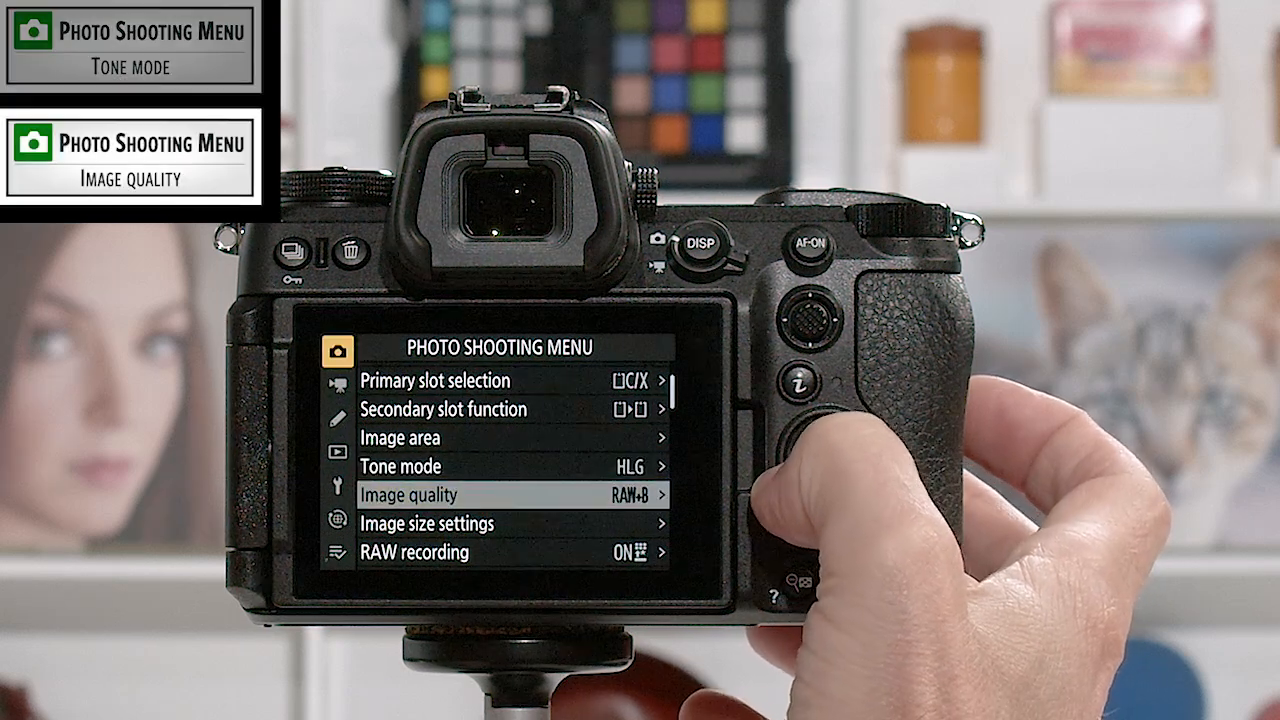
click(510, 496)
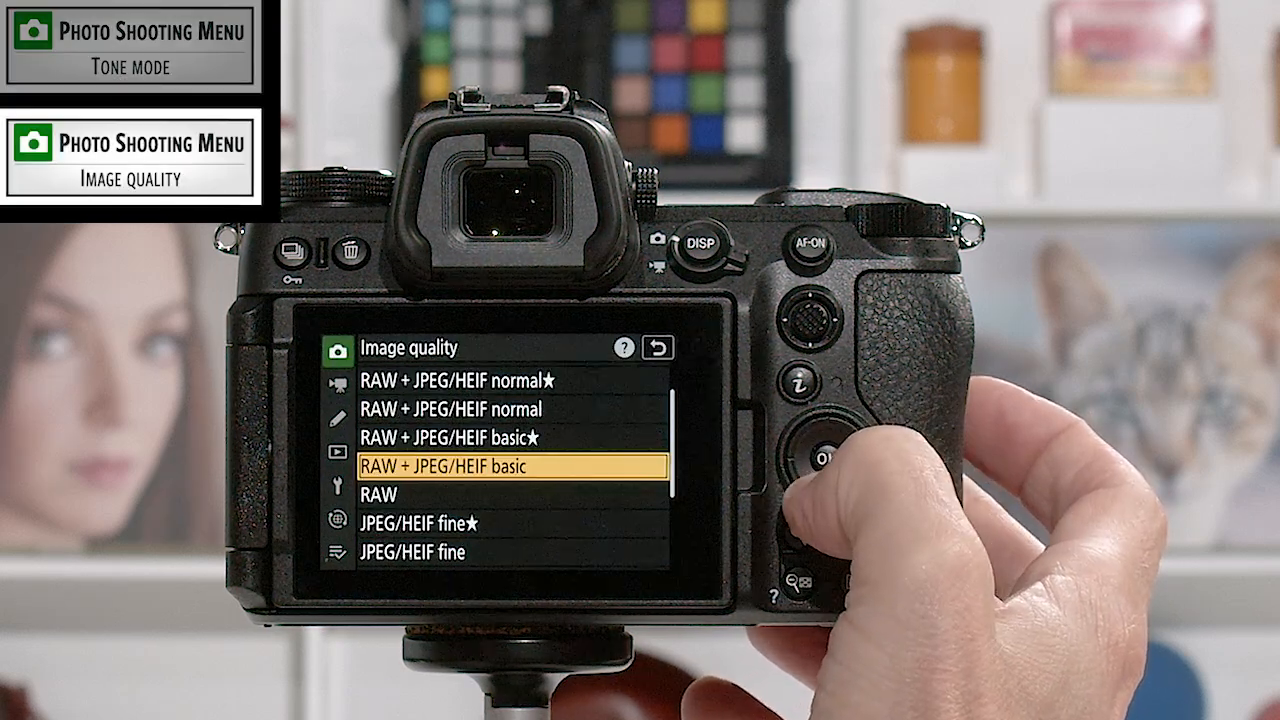